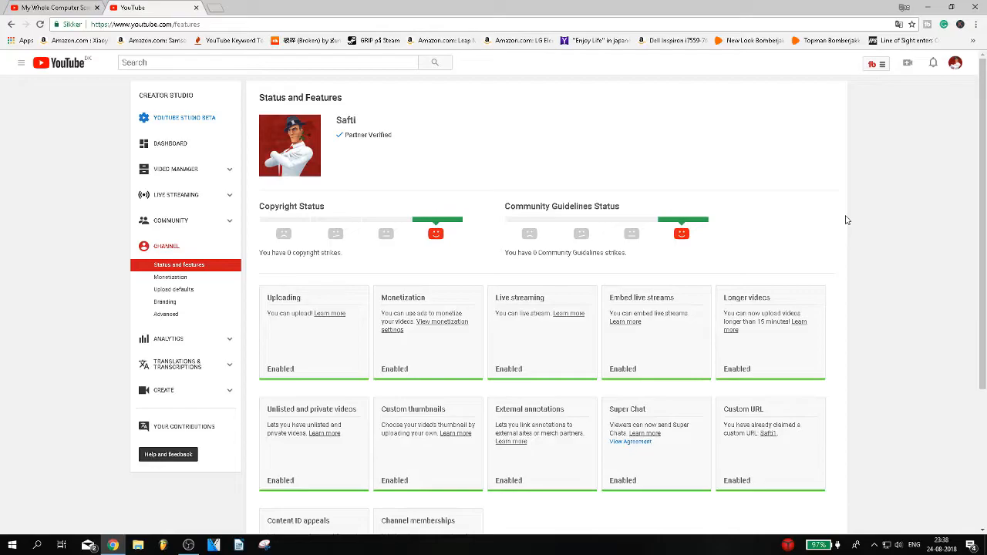
{"action": "mouse_move", "coordinate": [967, 60]}
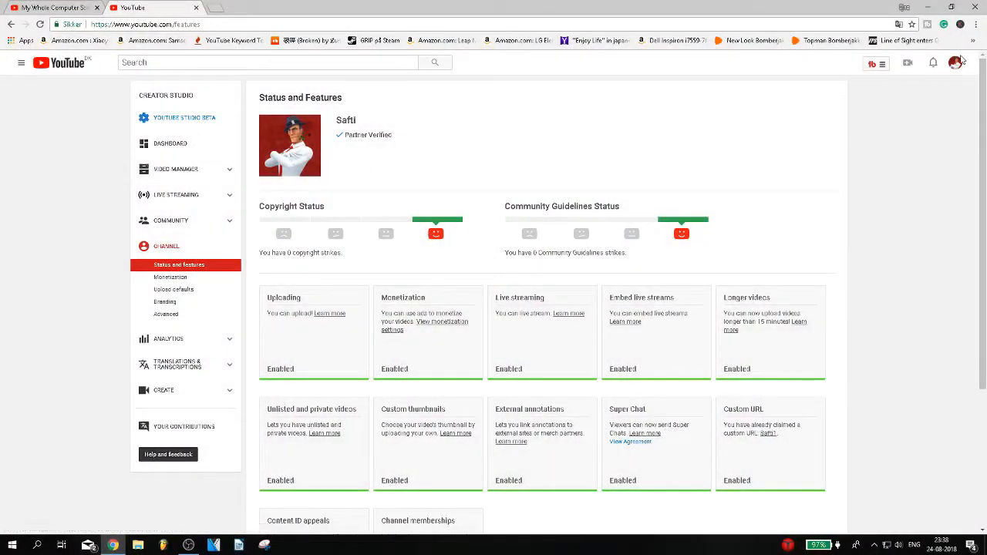
Go to the Live Streaming dashboard and select the full stream key under Encoder Setup
{"action": "left_click", "coordinate": [955, 63]}
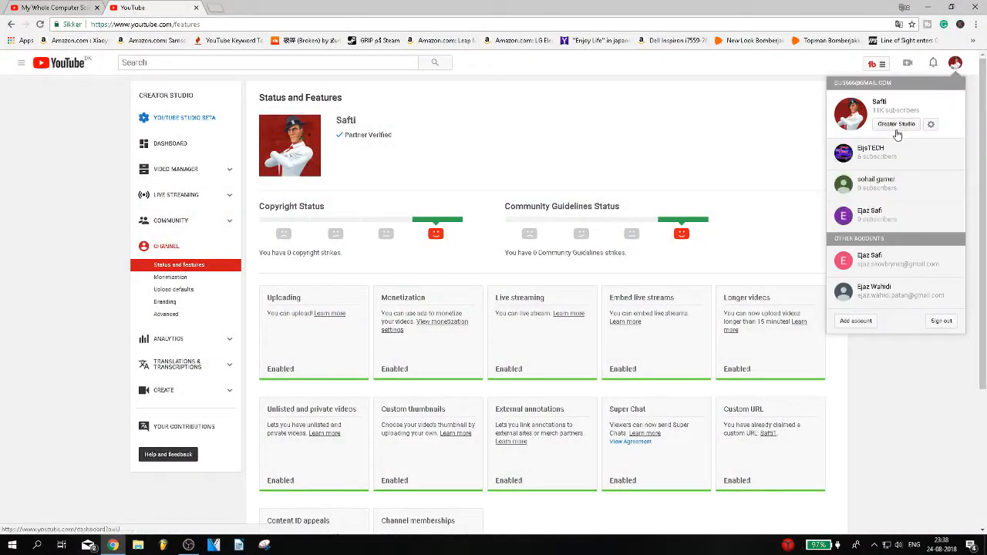
{"action": "mouse_move", "coordinate": [457, 128]}
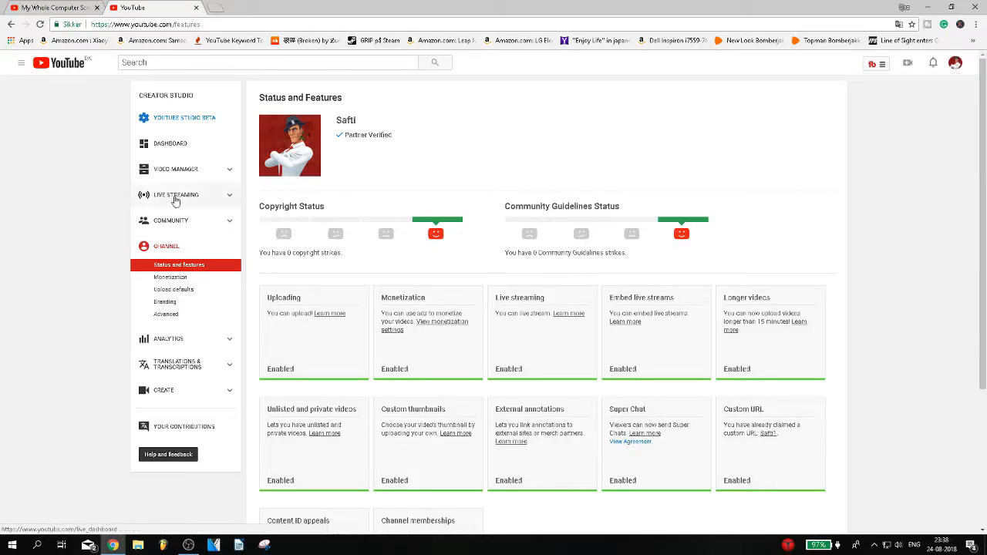
{"action": "left_click", "coordinate": [176, 195]}
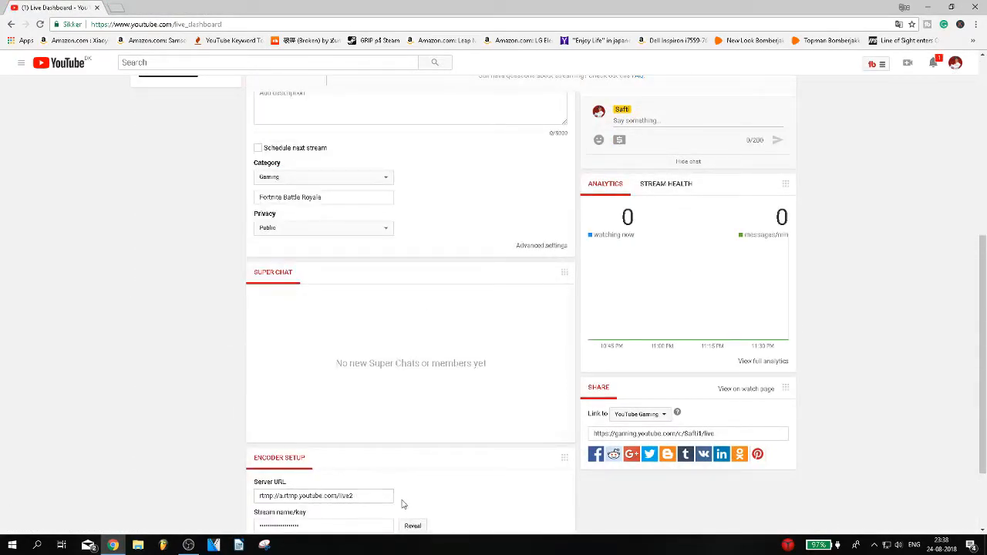
{"action": "mouse_move", "coordinate": [396, 495]}
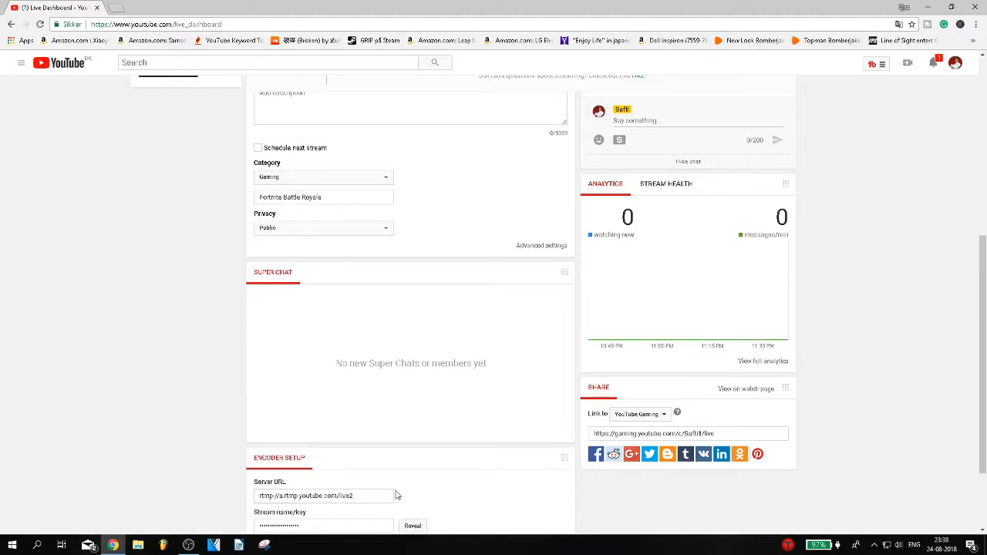
{"action": "scroll", "scroll_direction": "down", "scroll_amount": 3}
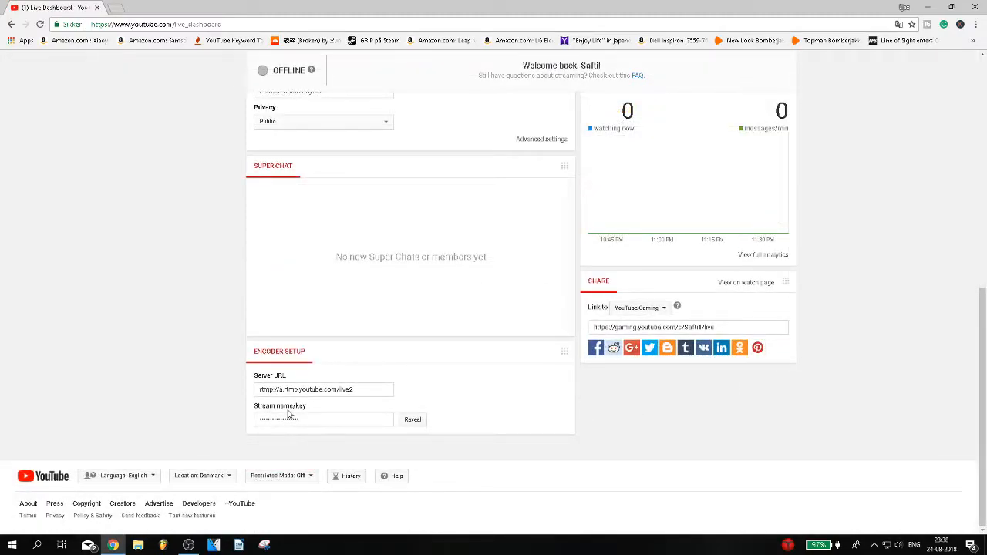
{"action": "triple_click", "coordinate": [324, 419]}
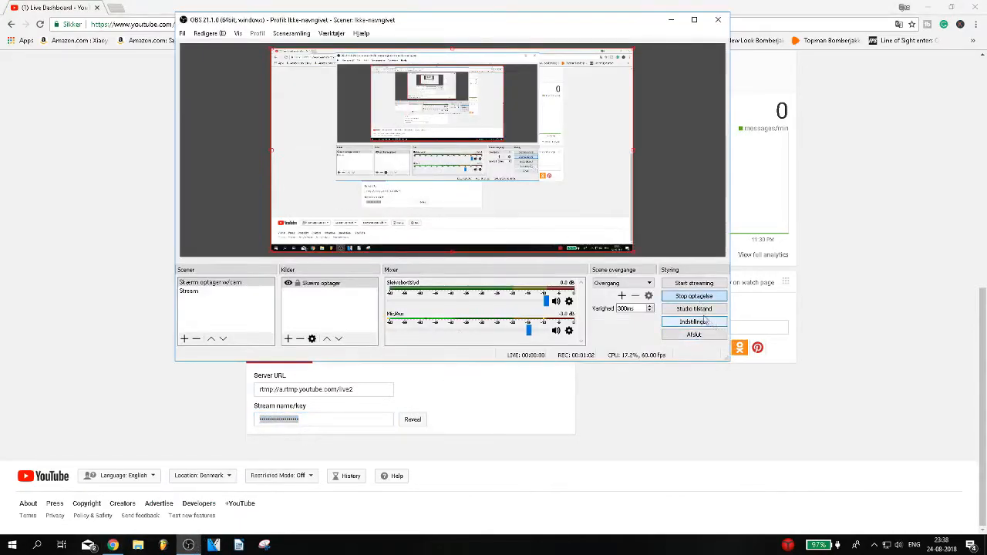
Ready the OBS Stream key field for YouTube, then reveal the key on the YouTube dashboard
{"action": "left_click", "coordinate": [694, 321]}
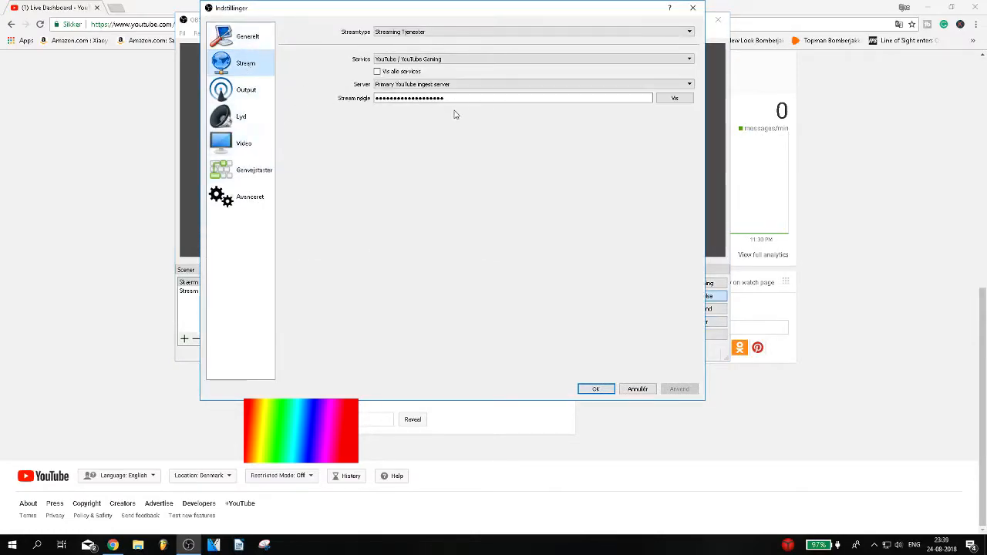
{"action": "left_click", "coordinate": [505, 98]}
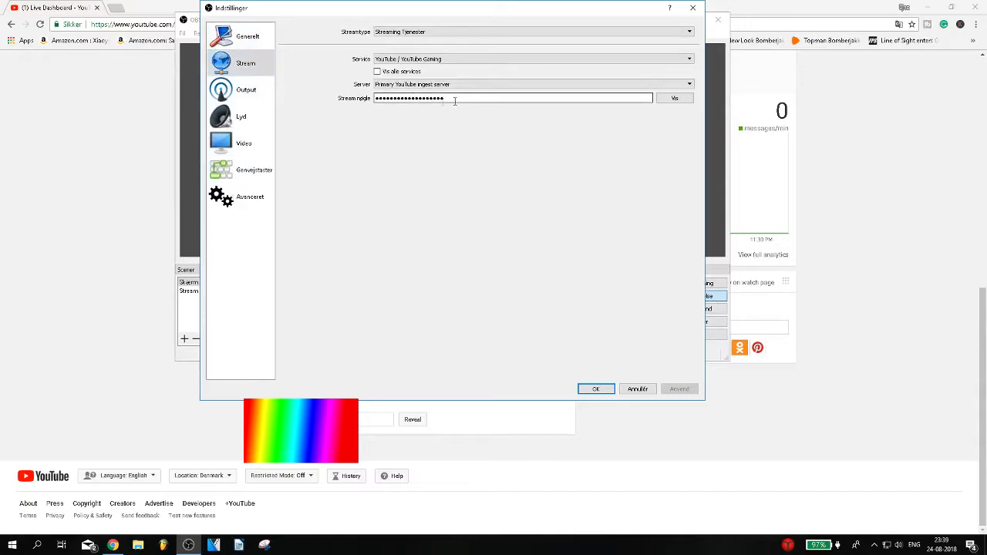
{"action": "left_click", "coordinate": [596, 389]}
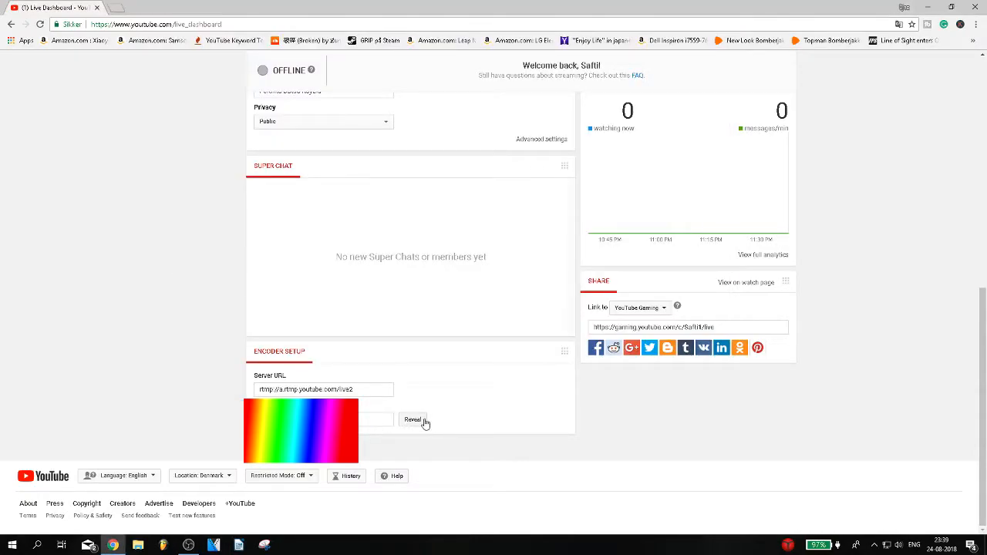
{"action": "left_click", "coordinate": [413, 420]}
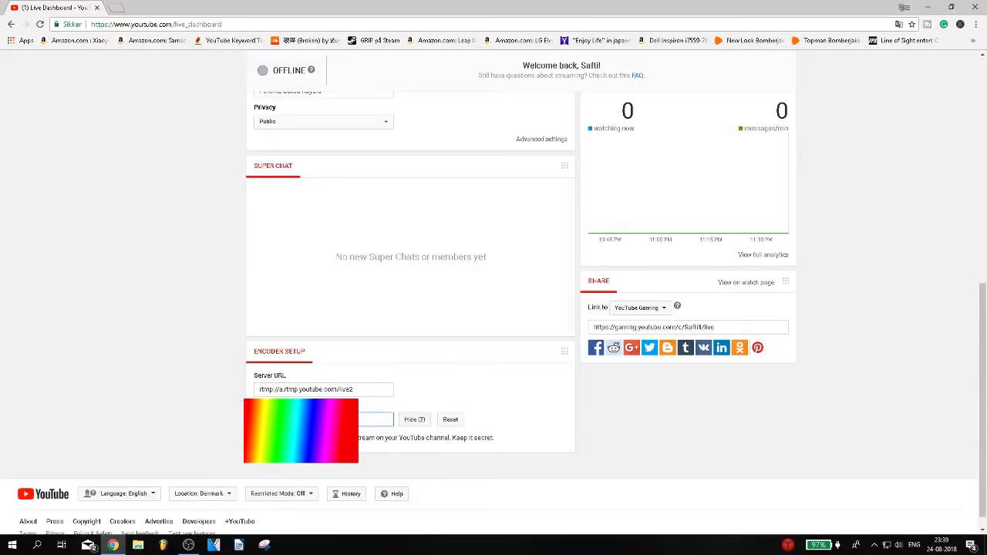